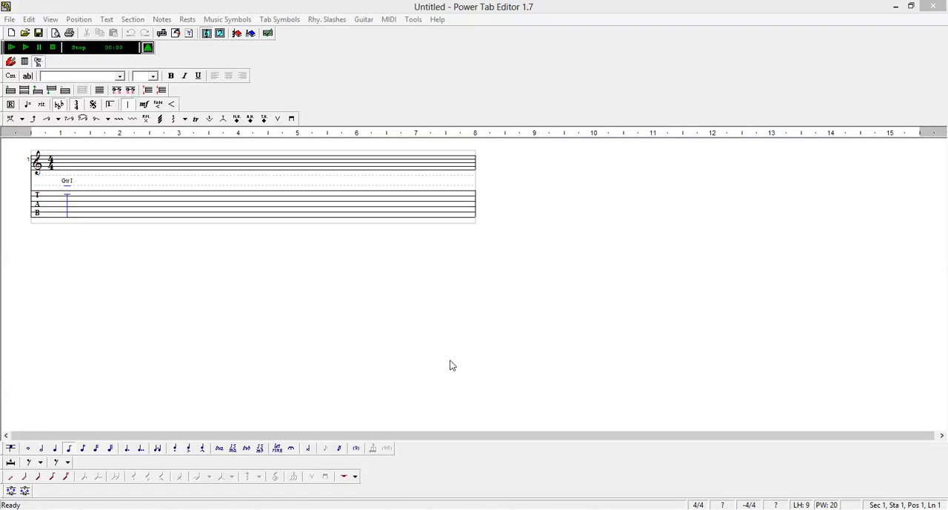
mouse_move(436, 372)
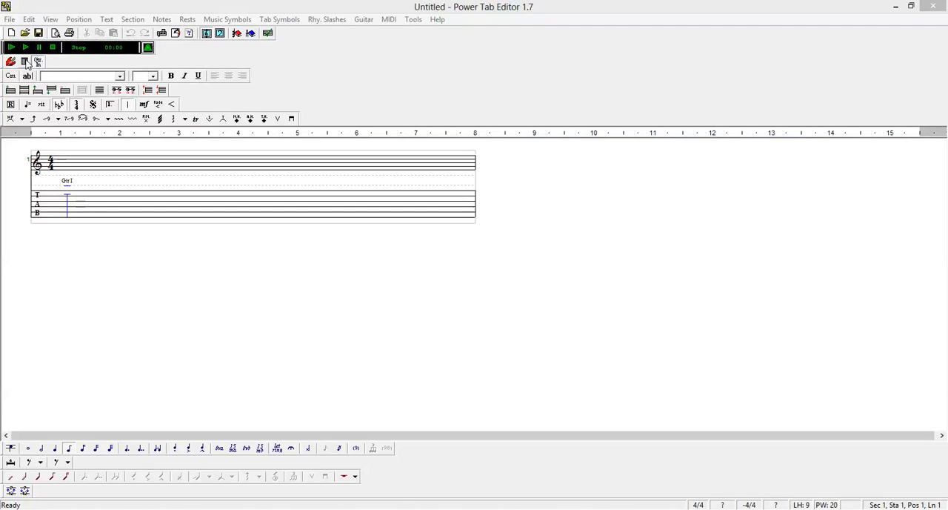
- Open Guitar 1's chord diagram list and load C major voicings from the chord dictionary
left_click(37, 61)
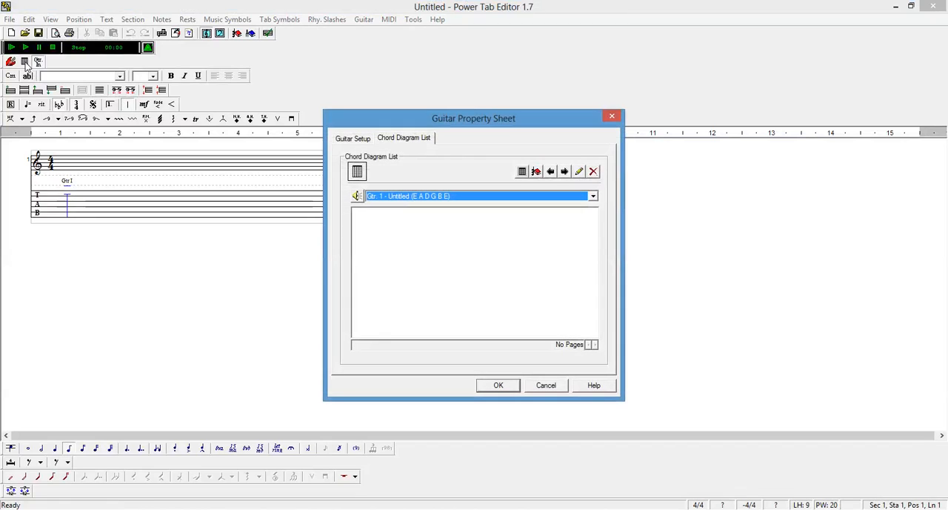
mouse_move(481, 251)
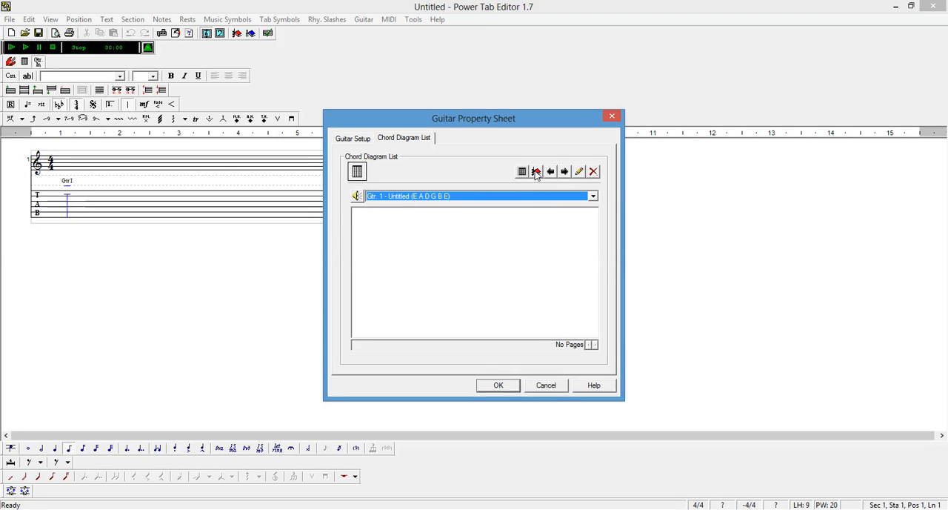
mouse_move(535, 171)
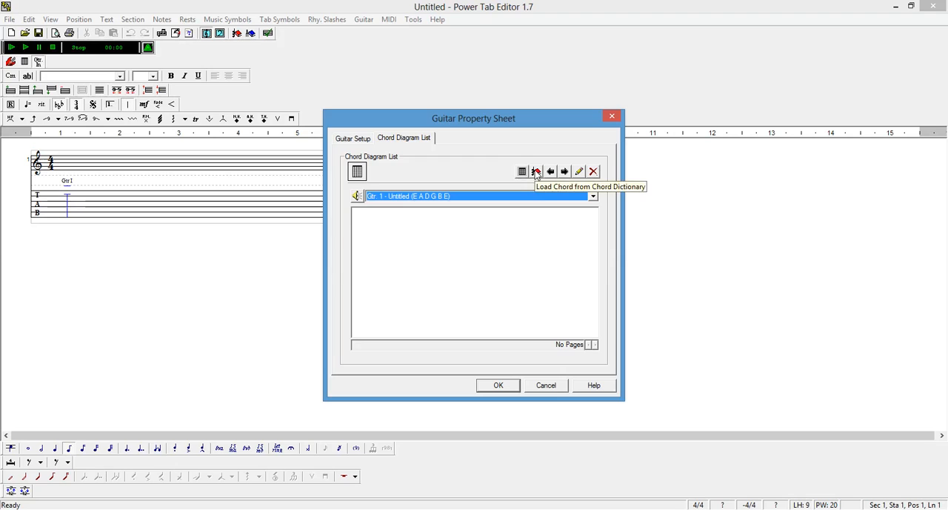
left_click(535, 171)
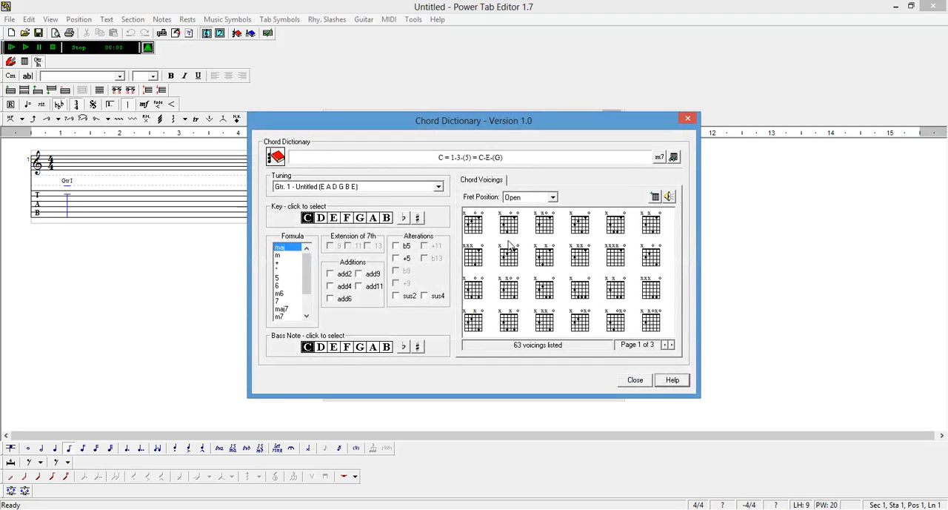
- Add the C voicing x 3 5 0 1 0 to the chord diagram list
left_click(508, 223)
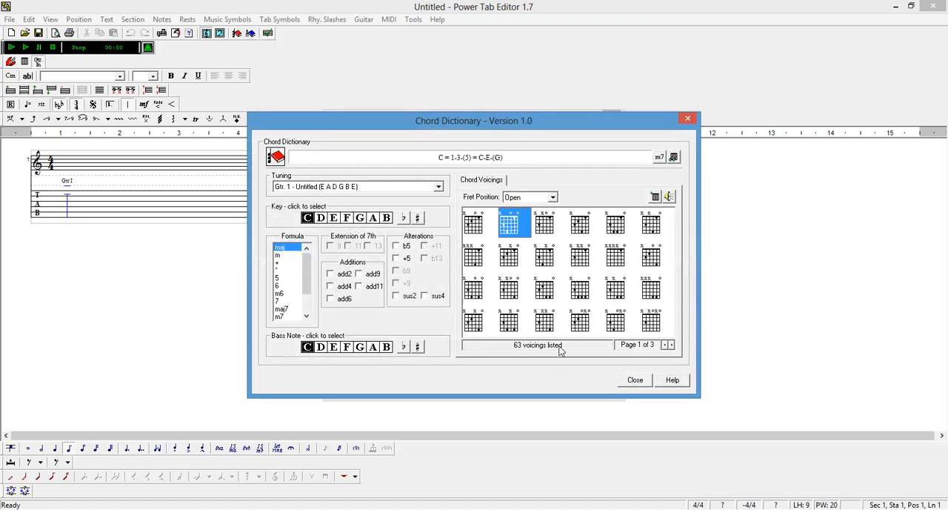
mouse_move(668, 195)
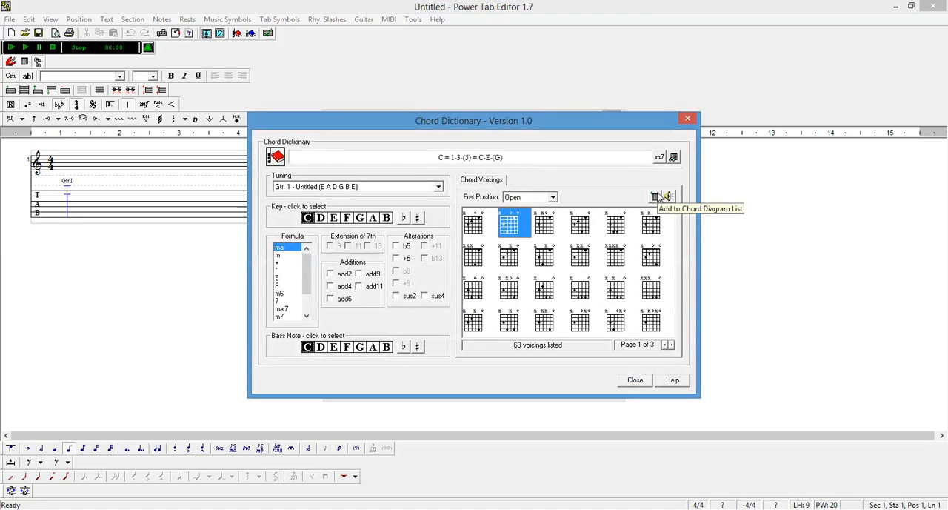
left_click(670, 196)
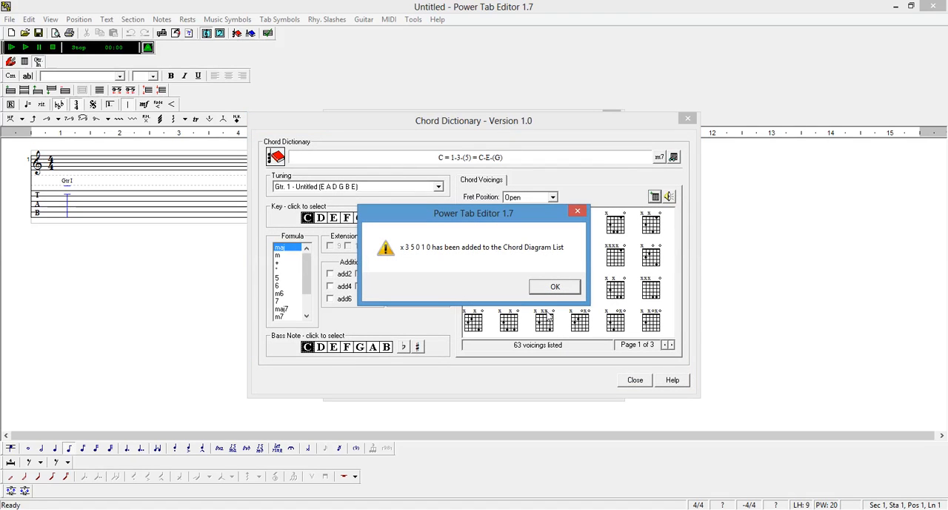
left_click(555, 287)
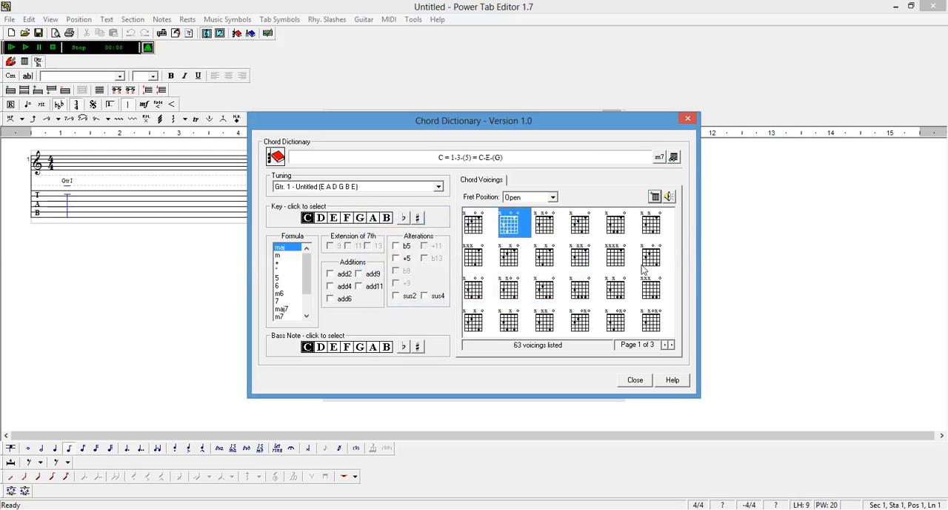
mouse_move(589, 296)
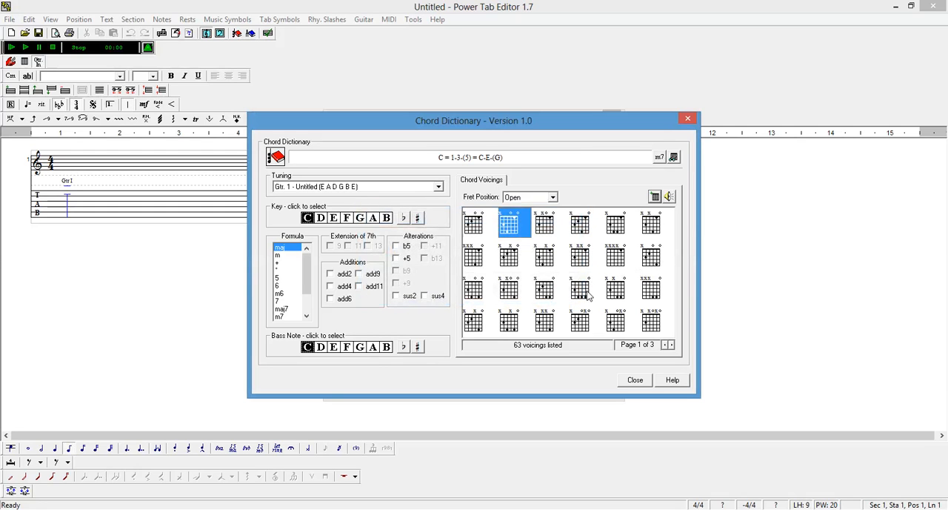
- Add the second C voicing x 3 5 5 5 0 to the chord diagram list
left_click(580, 289)
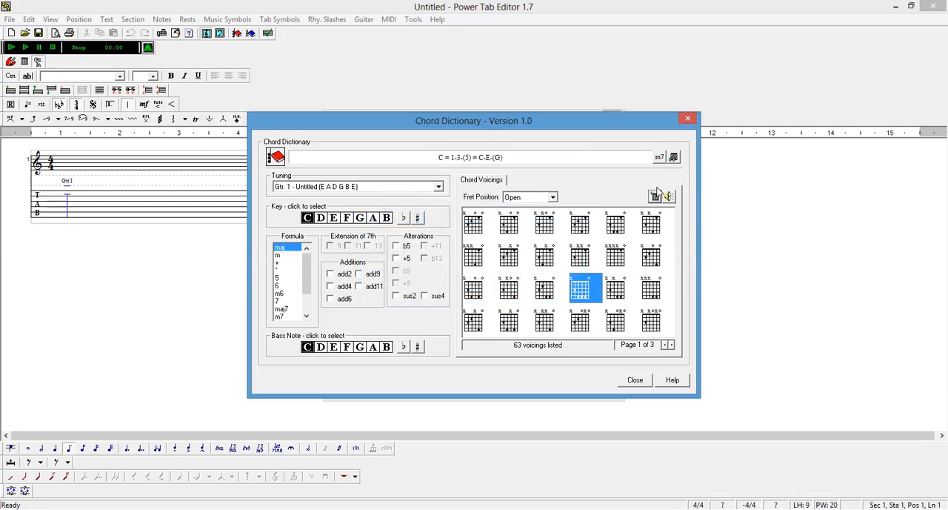
mouse_move(655, 196)
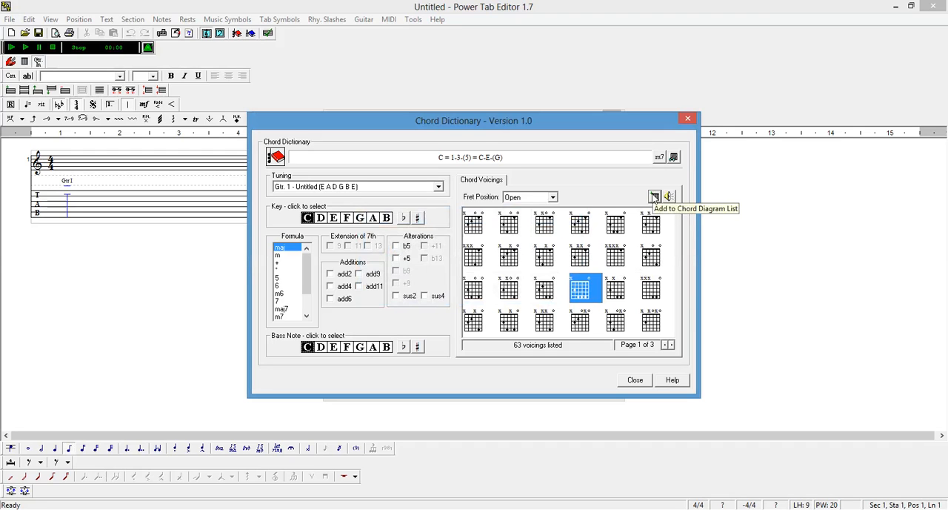
left_click(655, 196)
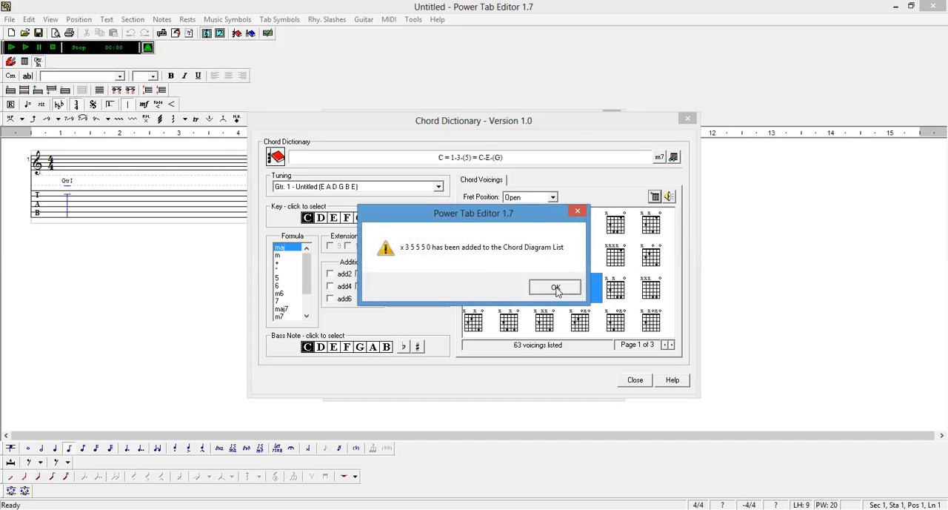
left_click(555, 287)
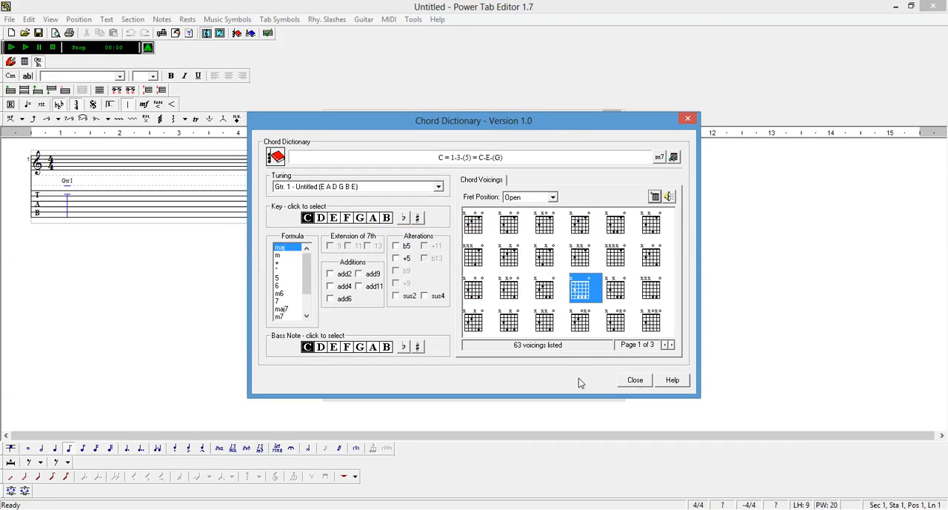
mouse_move(560, 353)
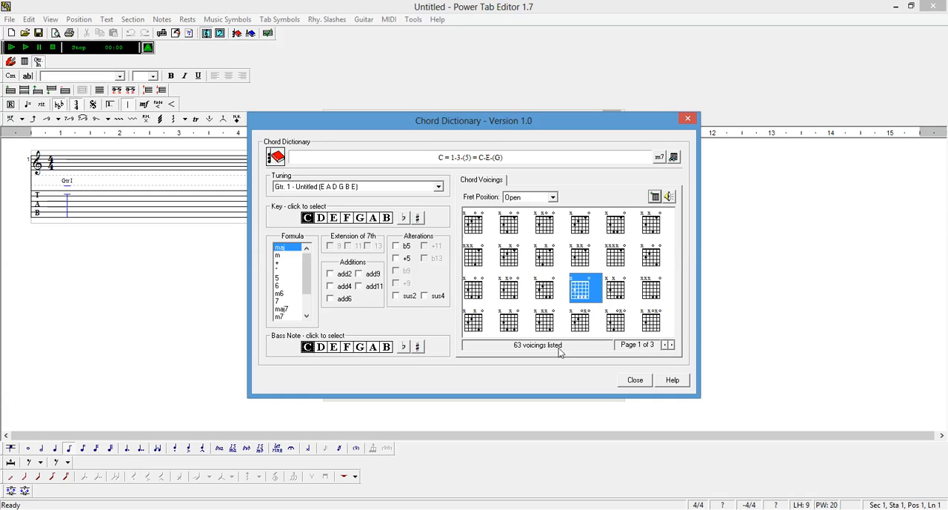
mouse_move(599, 409)
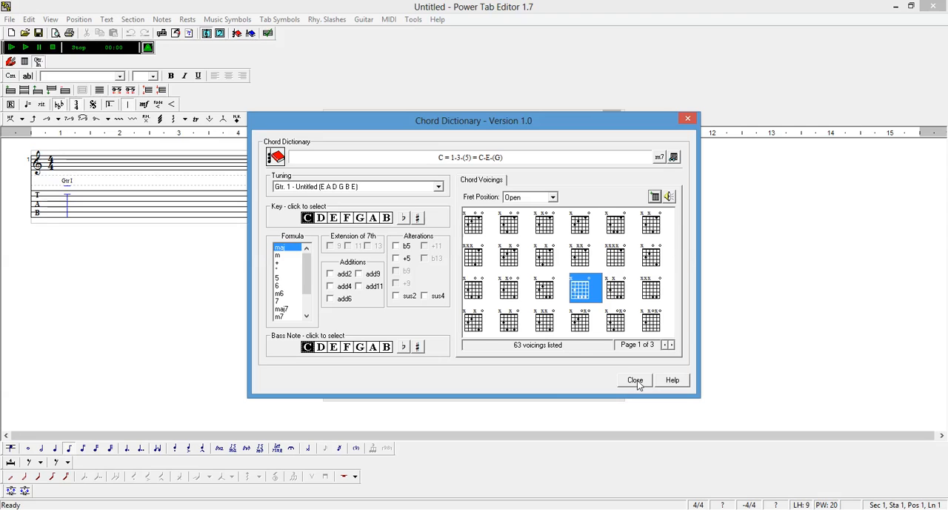
- Close the chord dictionary to see both C diagrams in the list
left_click(635, 379)
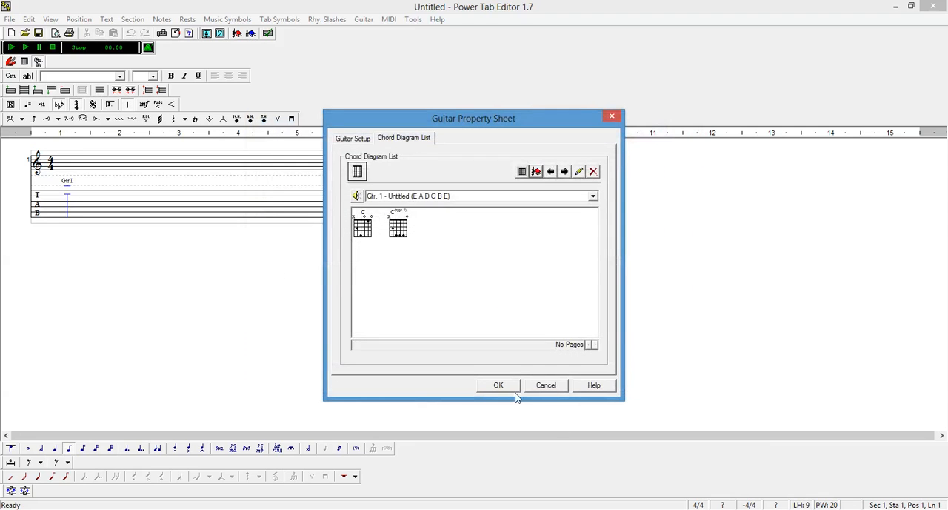
mouse_move(452, 249)
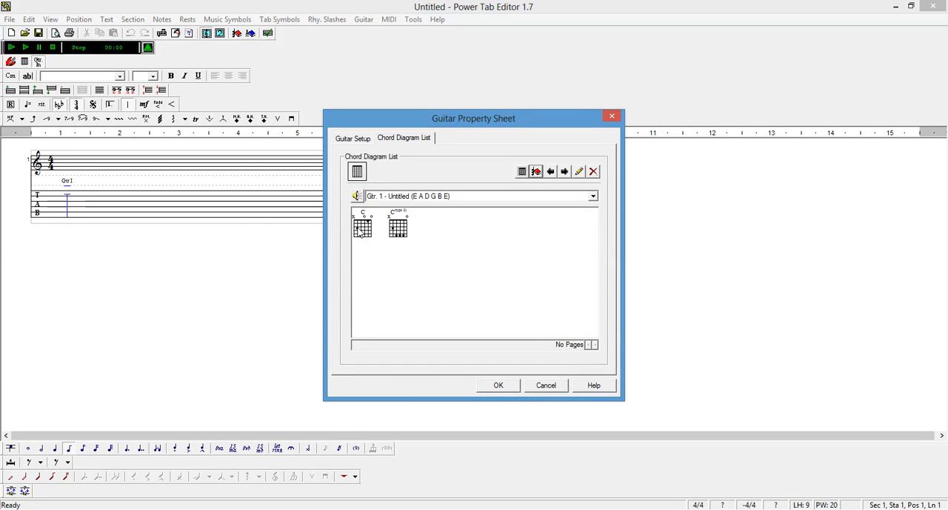
mouse_move(416, 235)
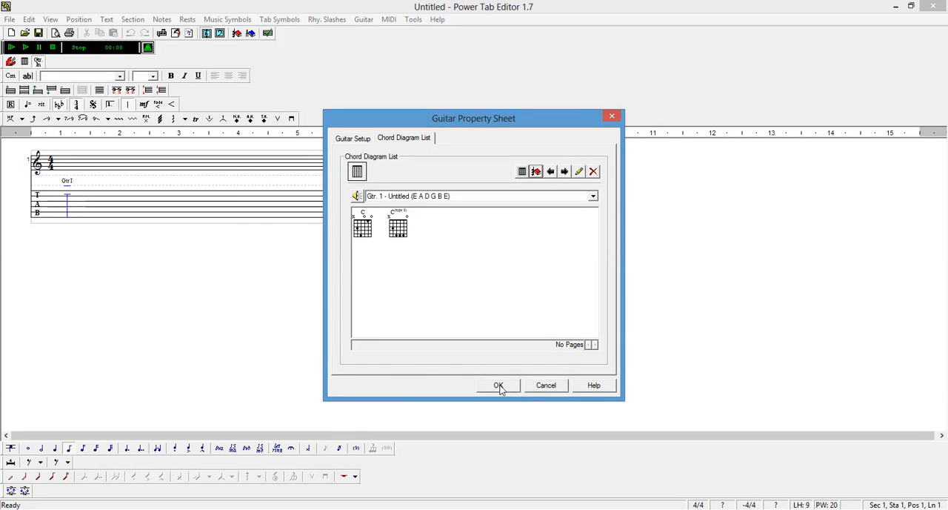
- Confirm the Guitar Property Sheet with both C chord diagrams
left_click(499, 385)
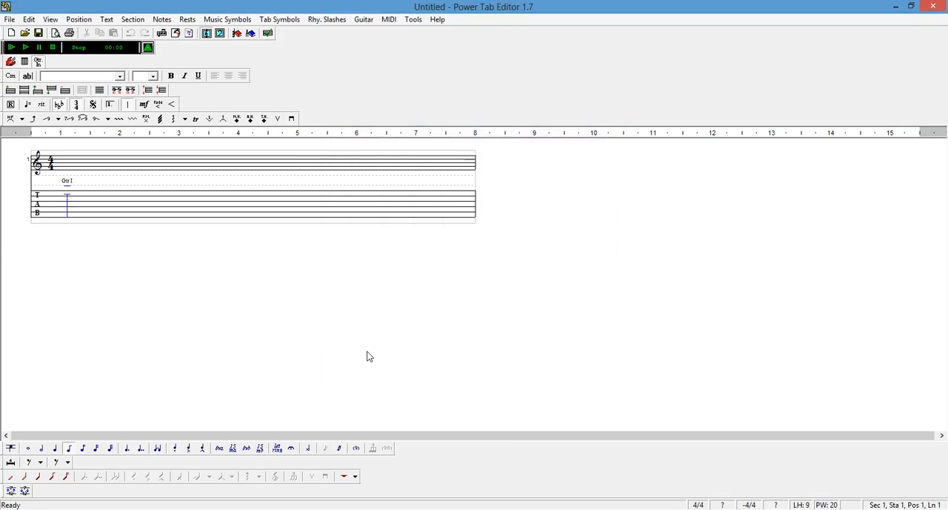
mouse_move(252, 311)
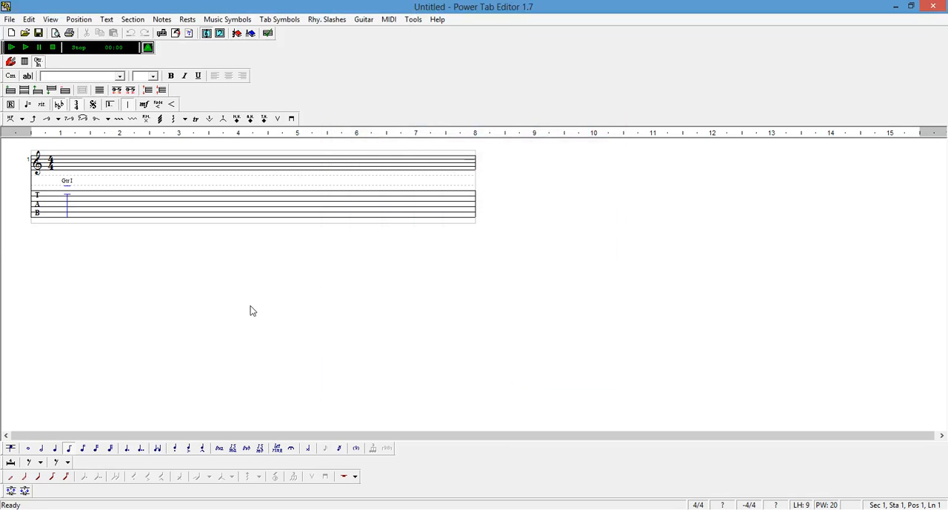
mouse_move(219, 283)
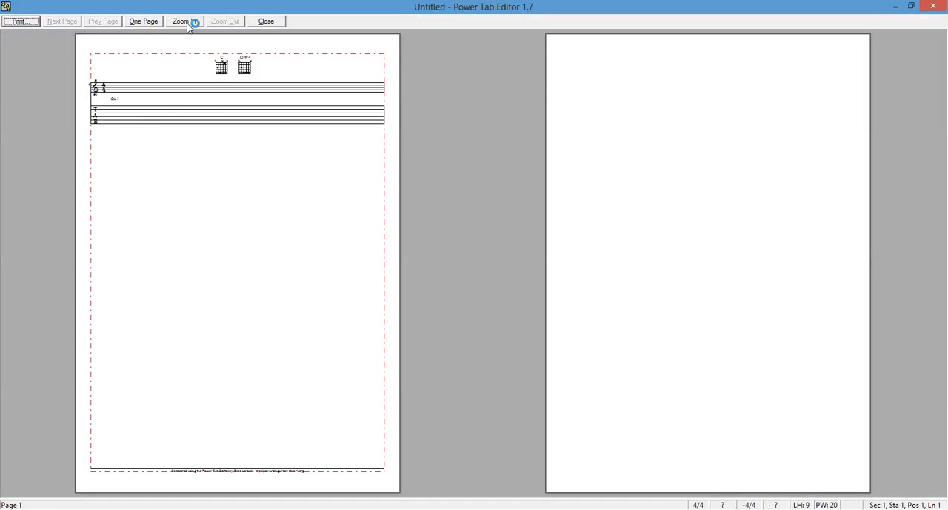
- Zoom in on the print preview to view the two C diagrams above the staff
left_click(180, 20)
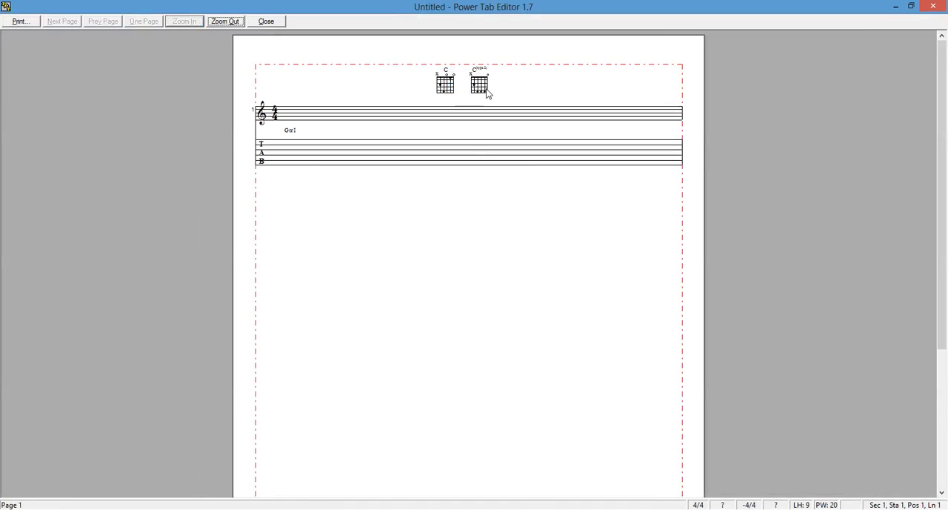
mouse_move(483, 92)
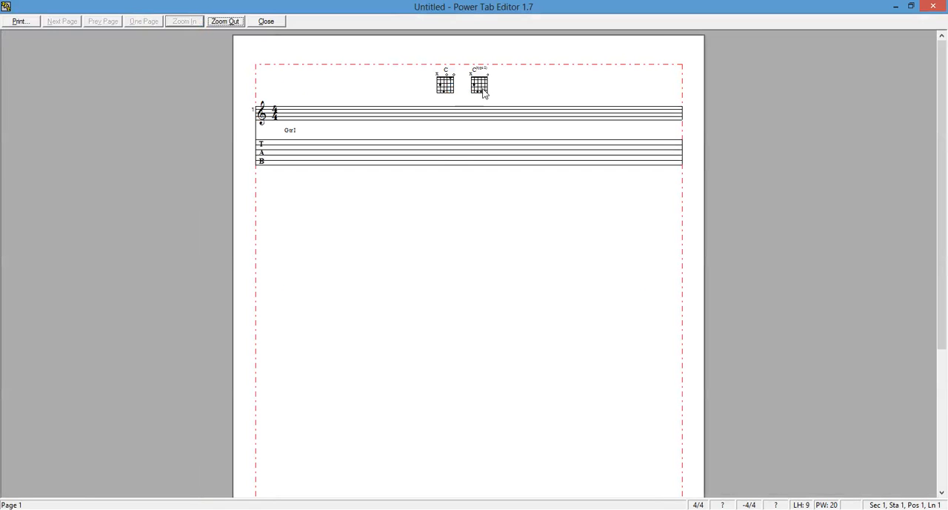